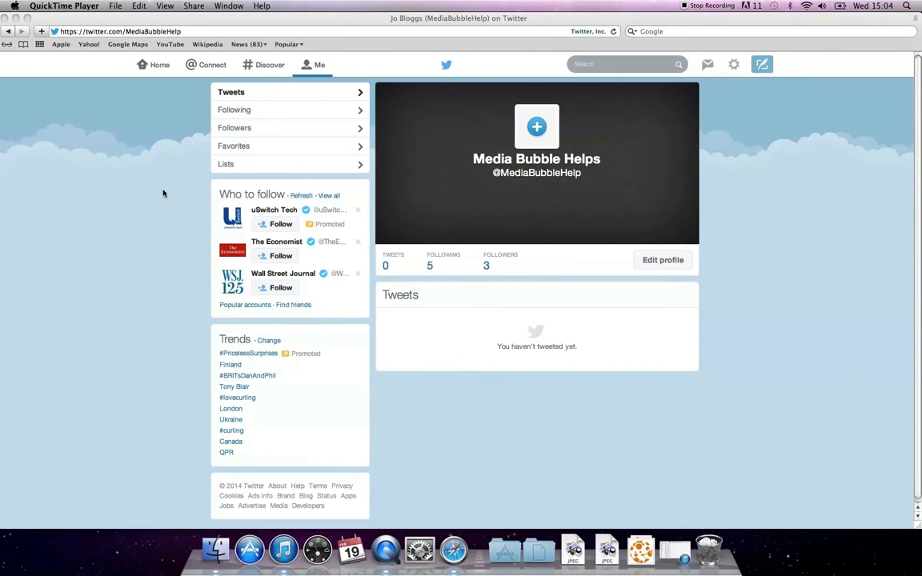
{"action": "mouse_move", "coordinate": [270, 112]}
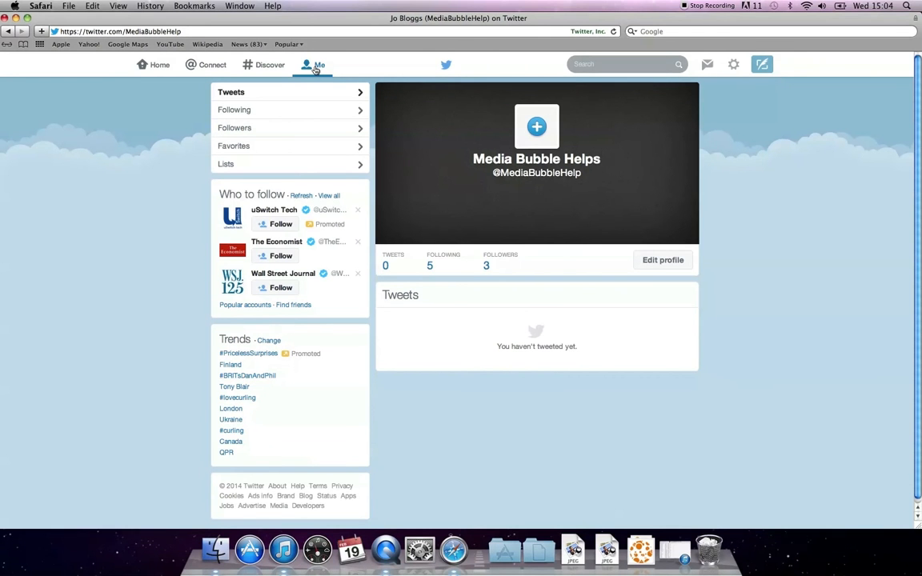
{"action": "mouse_move", "coordinate": [480, 211]}
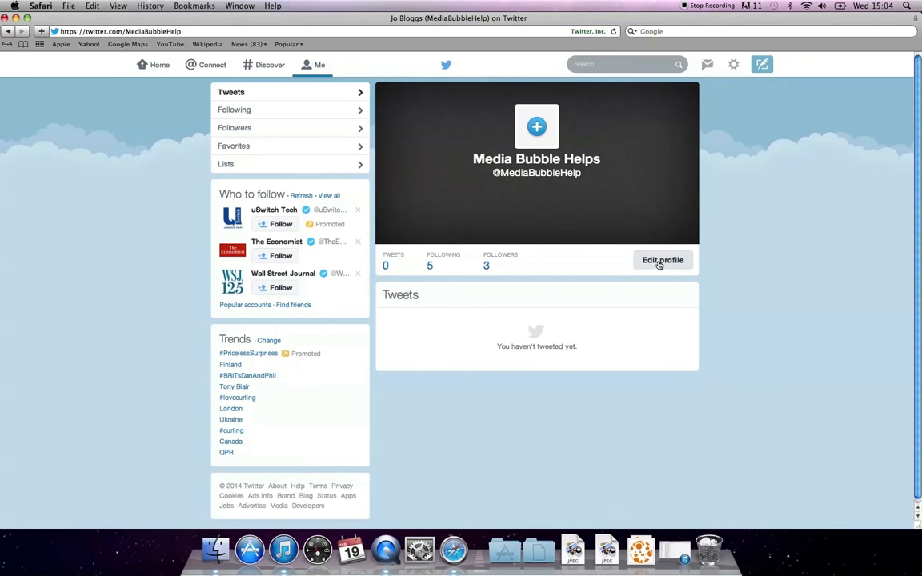
{"action": "mouse_move", "coordinate": [664, 264]}
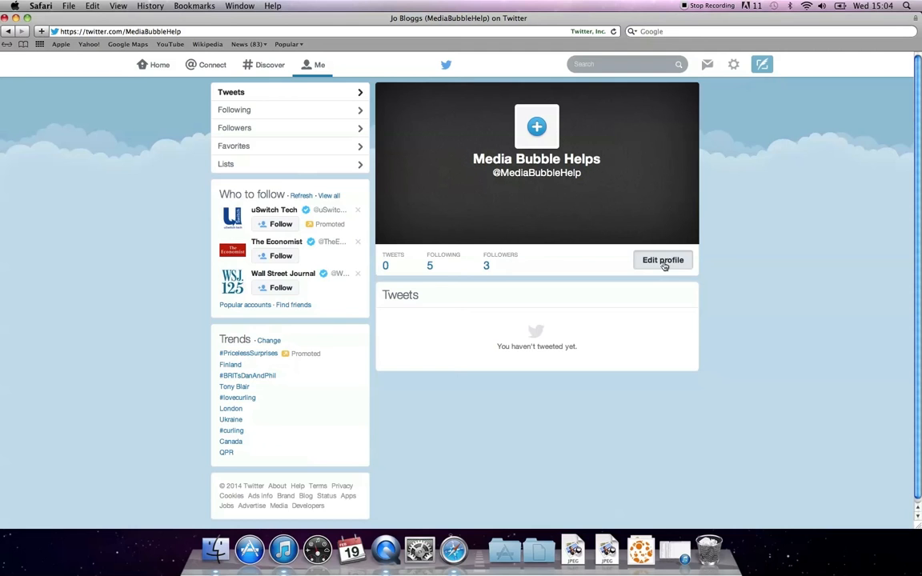
Step: Start editing the profile and bring up the profile photo change menu
{"action": "left_click", "coordinate": [663, 259]}
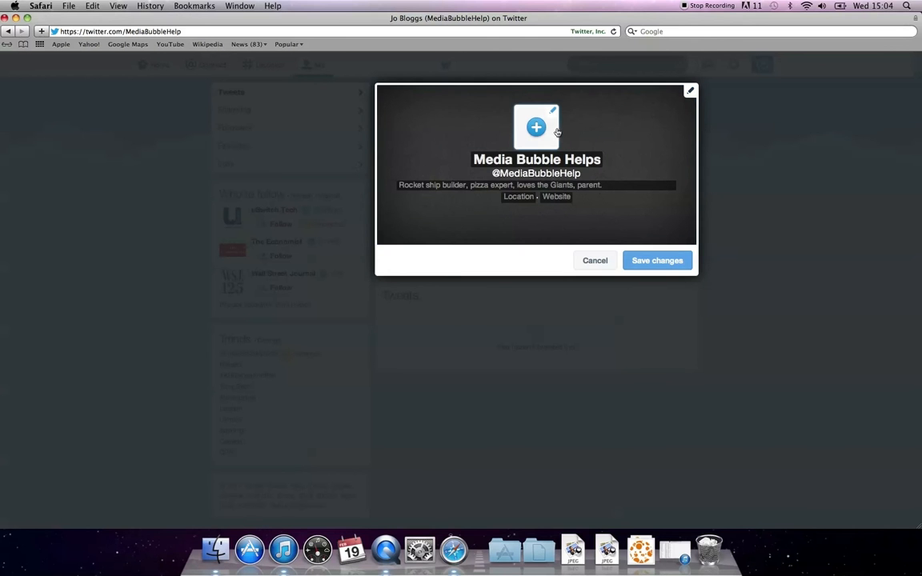
{"action": "mouse_move", "coordinate": [551, 119]}
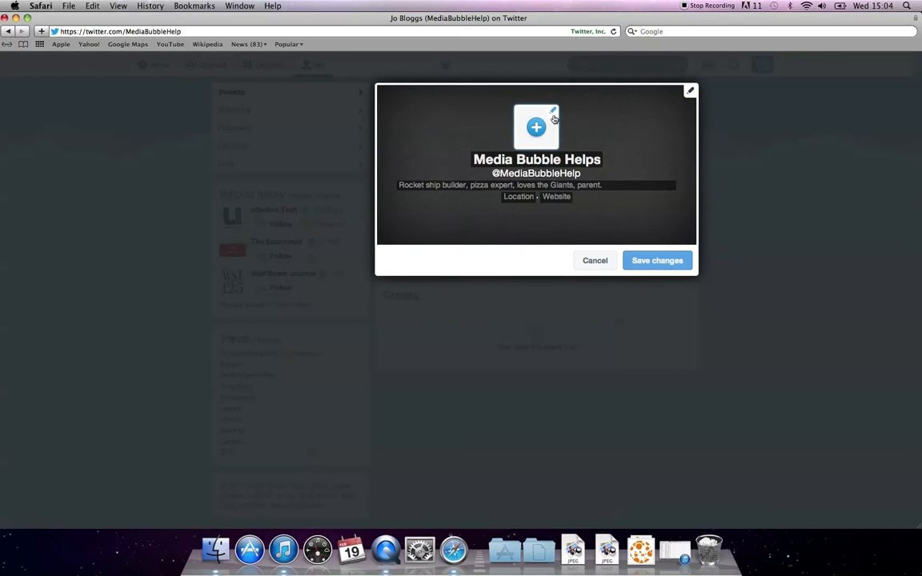
{"action": "left_click", "coordinate": [535, 128]}
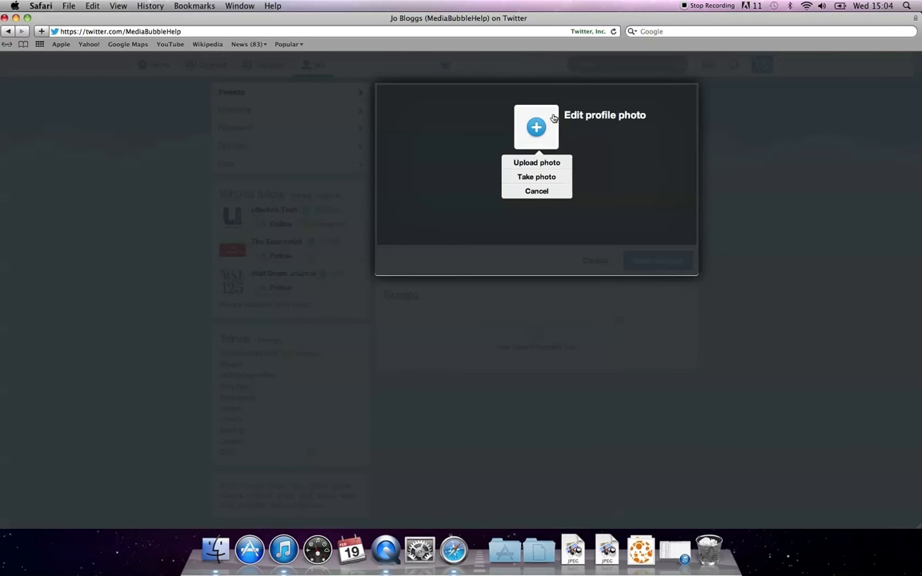
{"action": "mouse_move", "coordinate": [564, 154]}
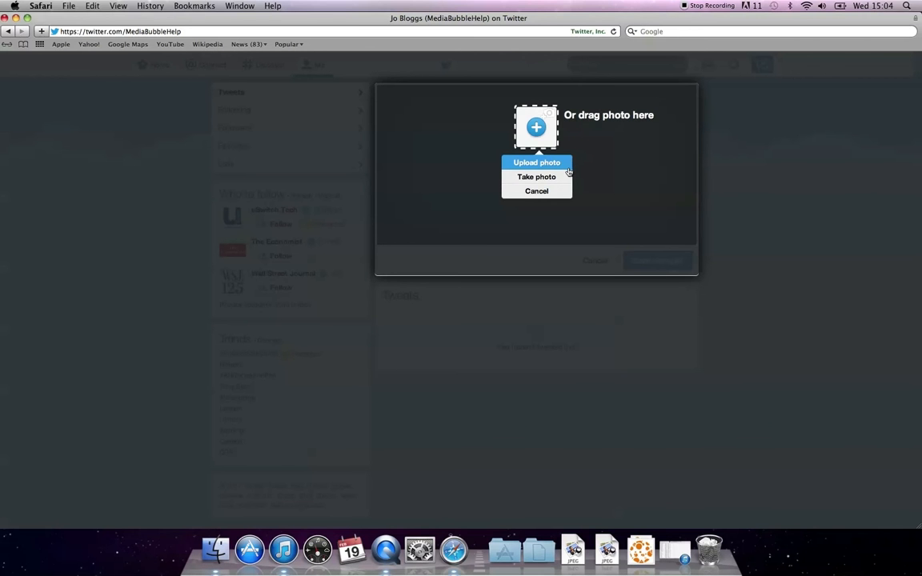
{"action": "mouse_move", "coordinate": [536, 176]}
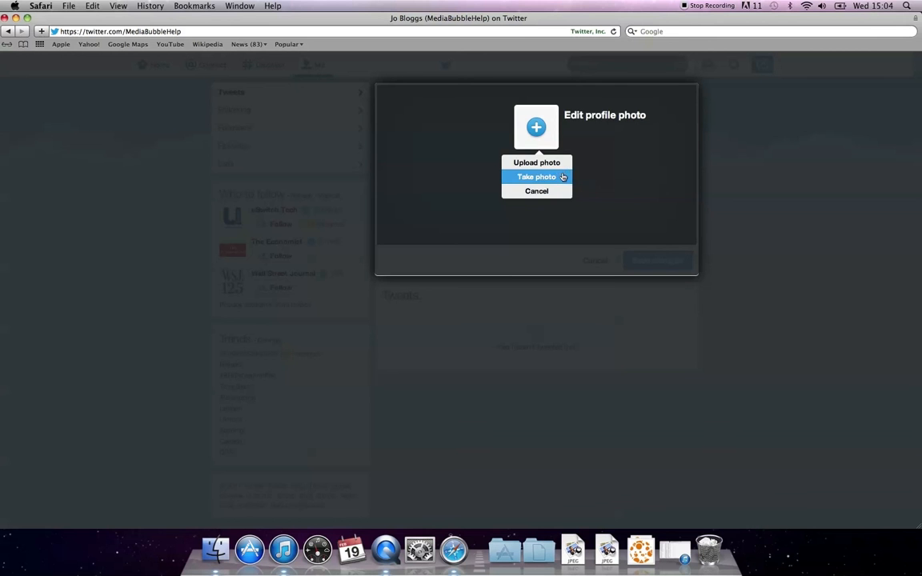
{"action": "mouse_move", "coordinate": [563, 163]}
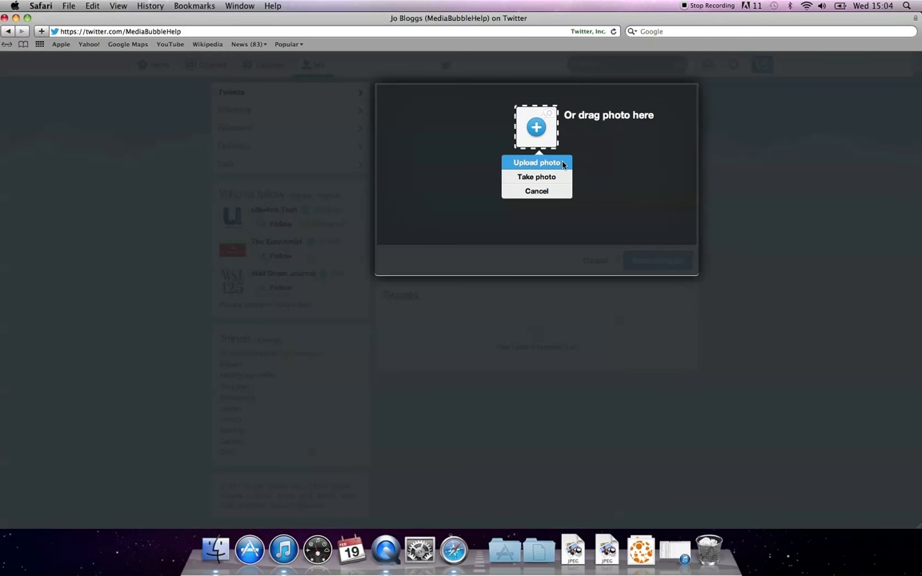
Step: Upload bubble_point.jpg from the images folder as the new profile photo
{"action": "left_click", "coordinate": [536, 163]}
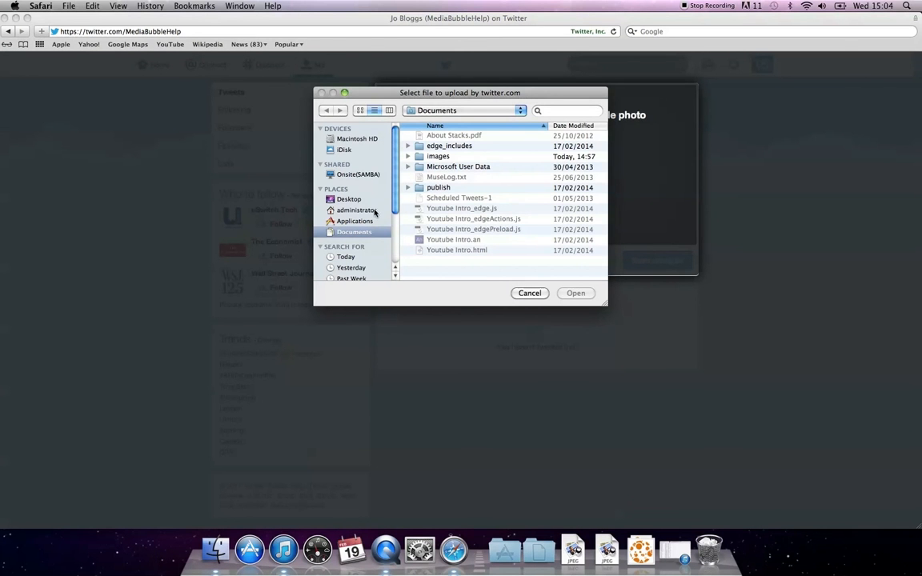
{"action": "left_click", "coordinate": [439, 157]}
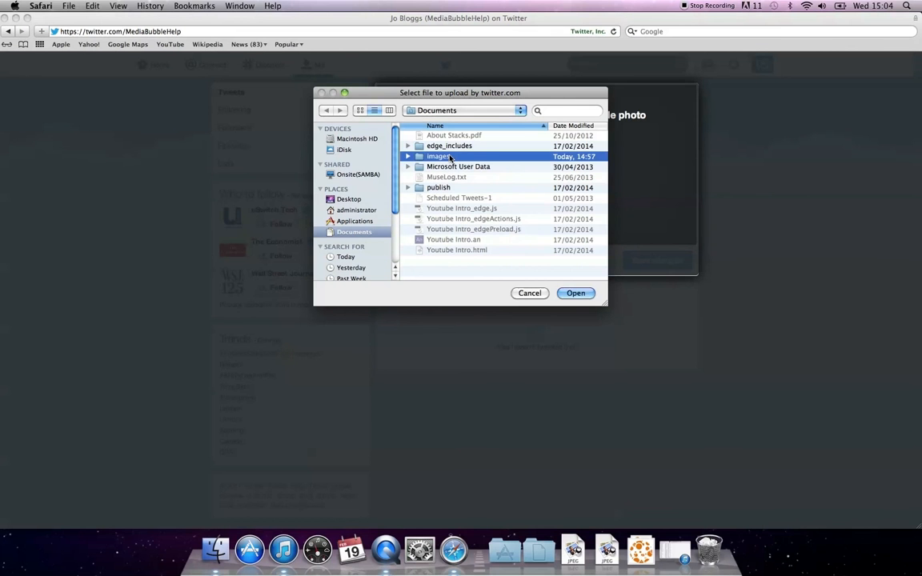
{"action": "double_click", "coordinate": [436, 157]}
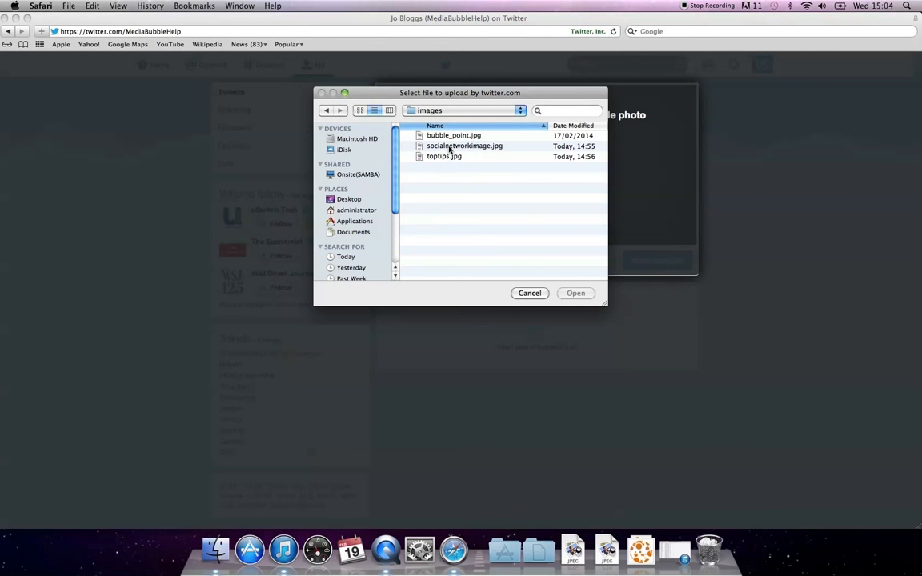
{"action": "left_click", "coordinate": [530, 293]}
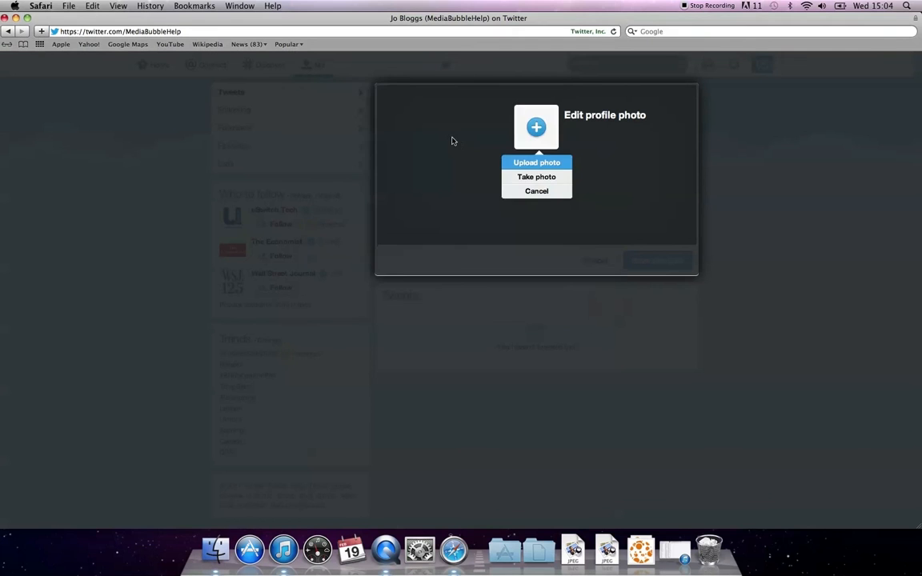
{"action": "left_click", "coordinate": [536, 164]}
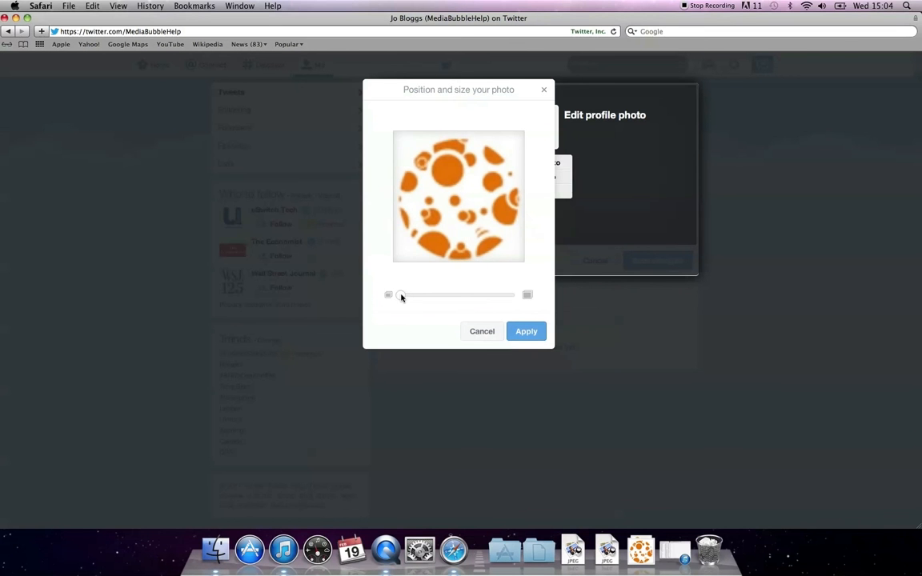
Step: Keep the bubble photo at full unzoomed size, apply it and save the profile
{"action": "left_click_drag", "start_coordinate": [400, 295], "coordinate": [464, 294]}
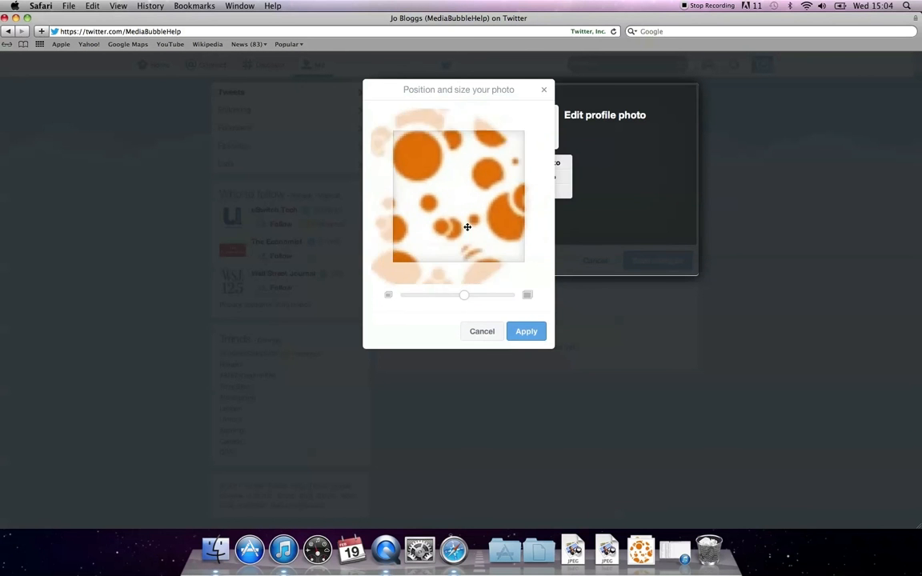
{"action": "left_click_drag", "start_coordinate": [464, 295], "coordinate": [457, 295]}
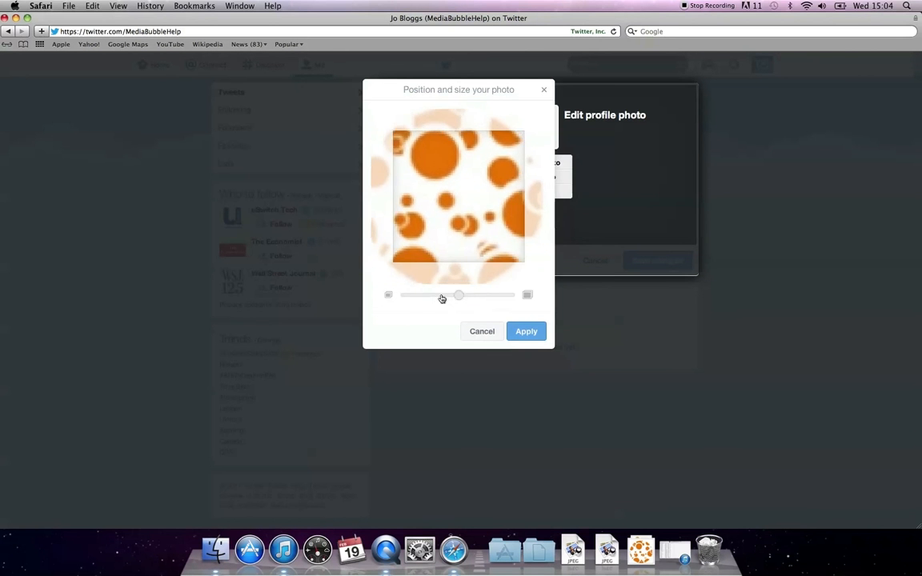
{"action": "left_click_drag", "start_coordinate": [458, 294], "coordinate": [400, 294]}
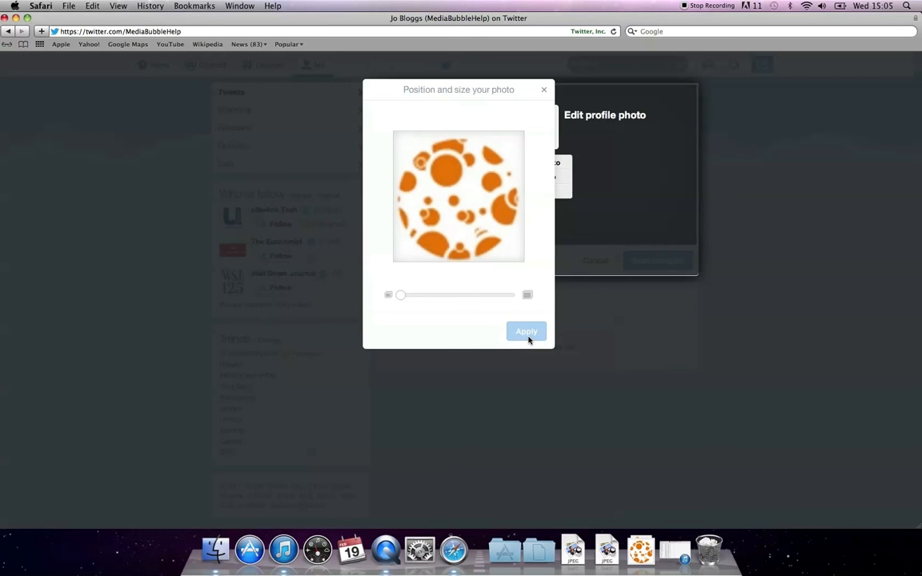
{"action": "left_click", "coordinate": [525, 330]}
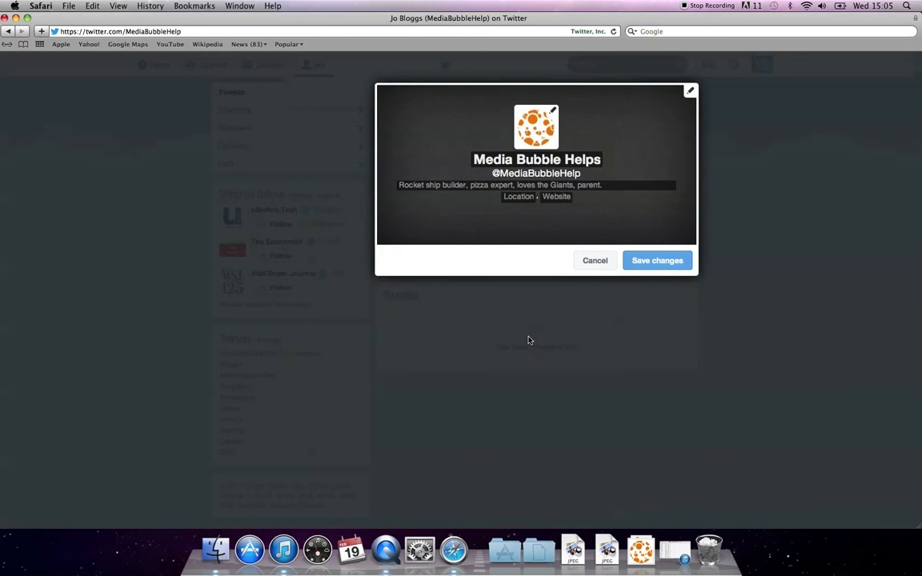
{"action": "mouse_move", "coordinate": [666, 268]}
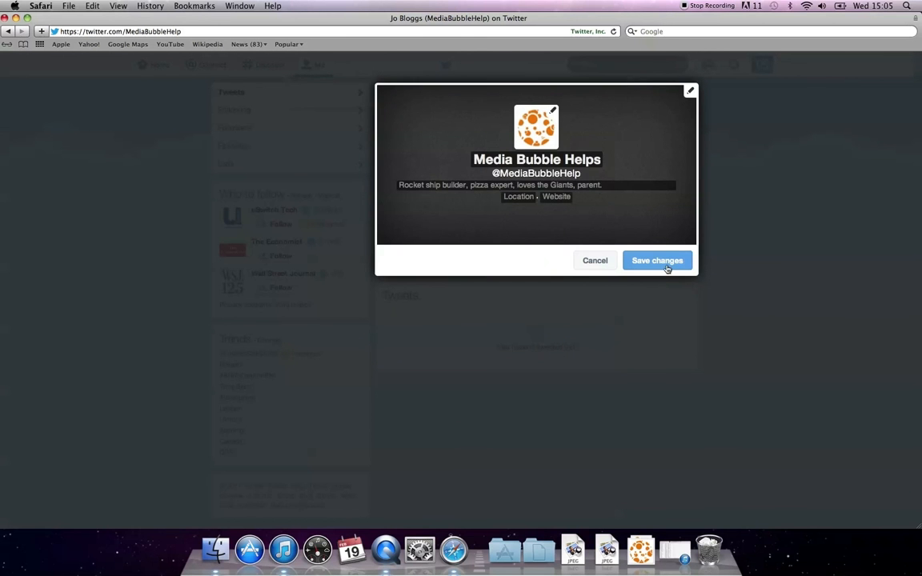
{"action": "left_click", "coordinate": [656, 259]}
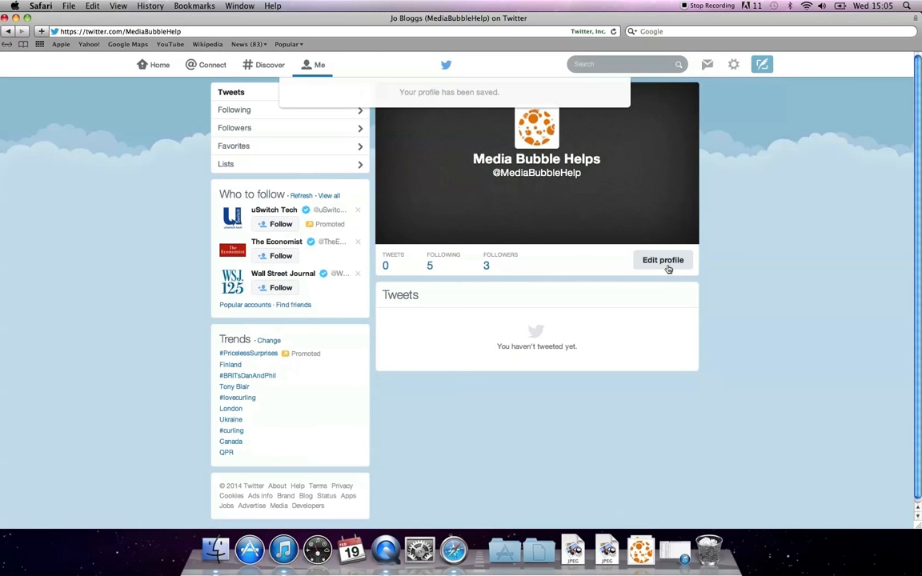